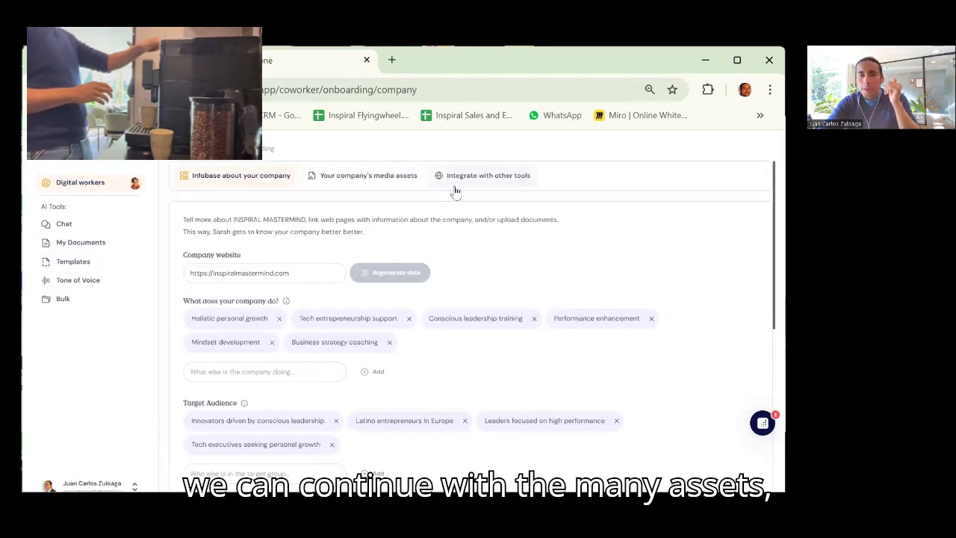
Continue from the Infobase page to the New content strategy channel options
left_click(482, 175)
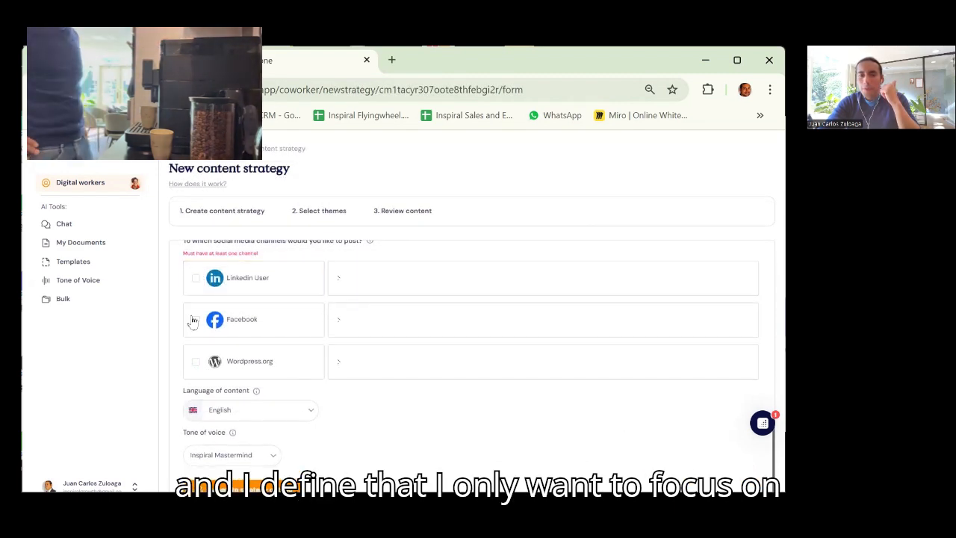
Choose Facebook at 3 posts per week and generate the strategy outline themes
left_click(196, 320)
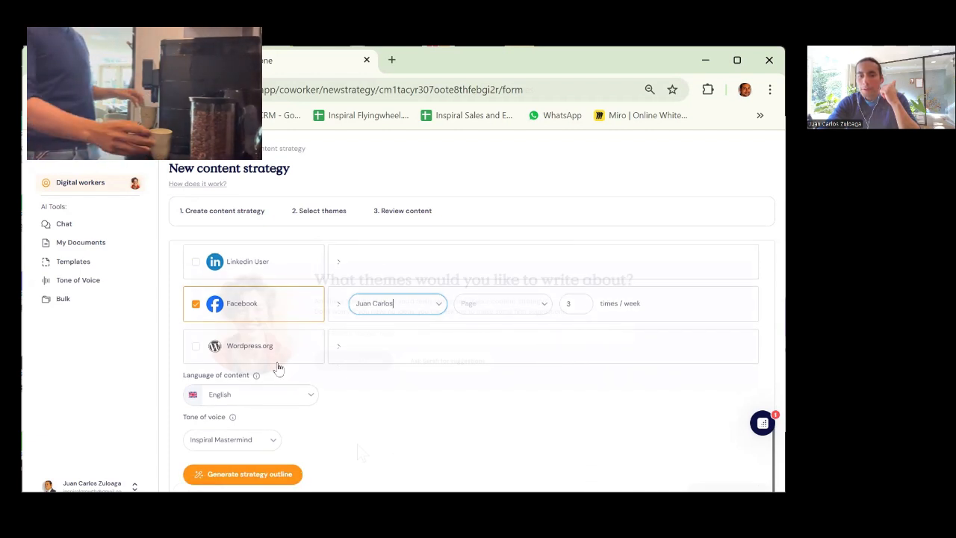
left_click(242, 475)
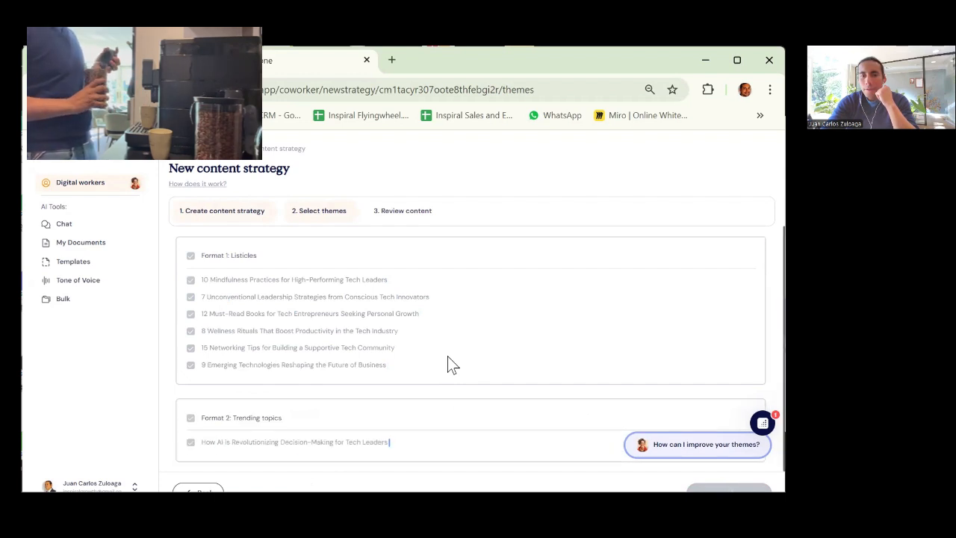
Scroll past the 35 reviewed posts and return to the strategies list
scroll("down", 3)
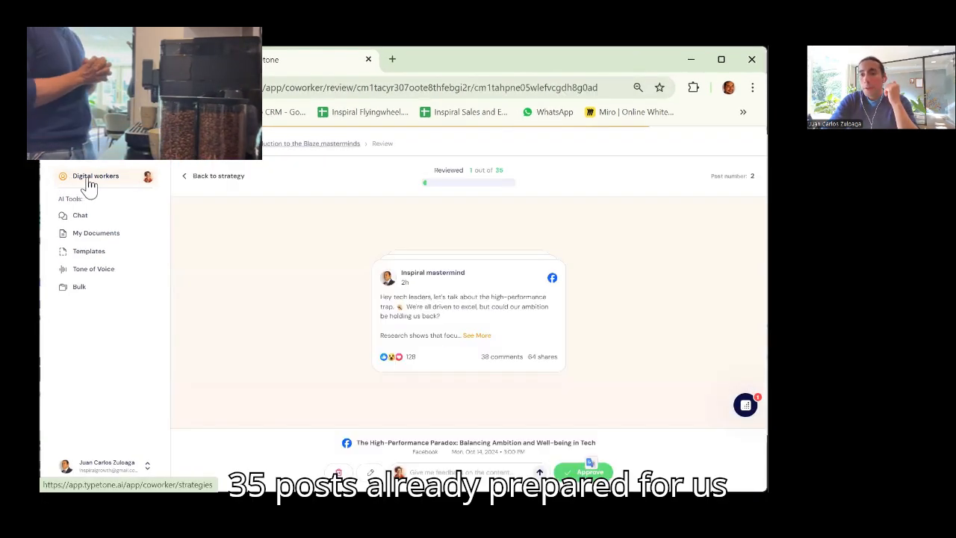
left_click(218, 176)
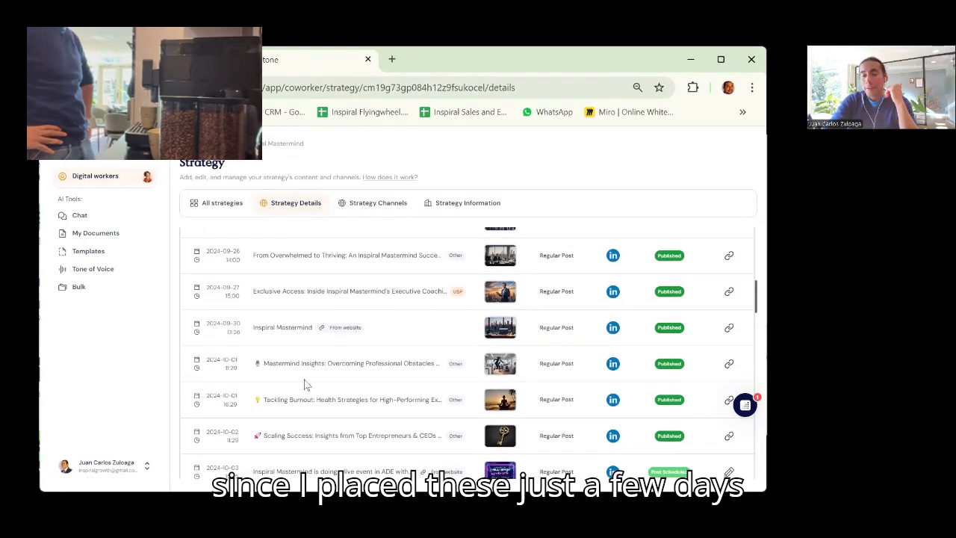
scroll("down", 3)
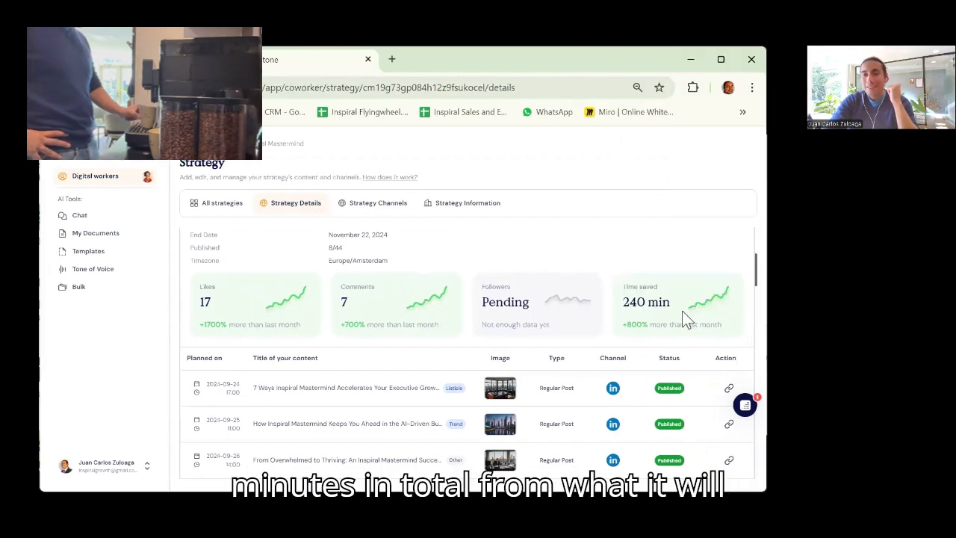
scroll("down", 3)
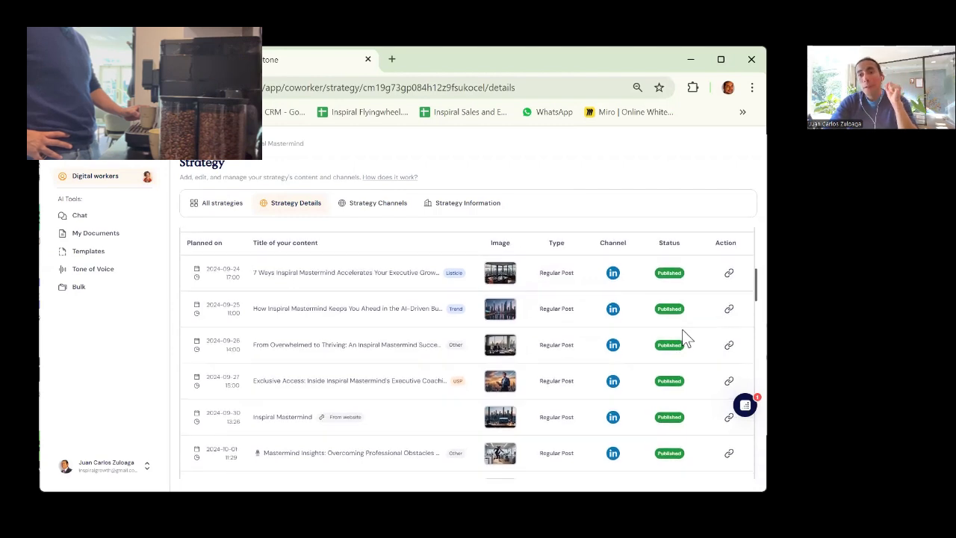
scroll("down", 3)
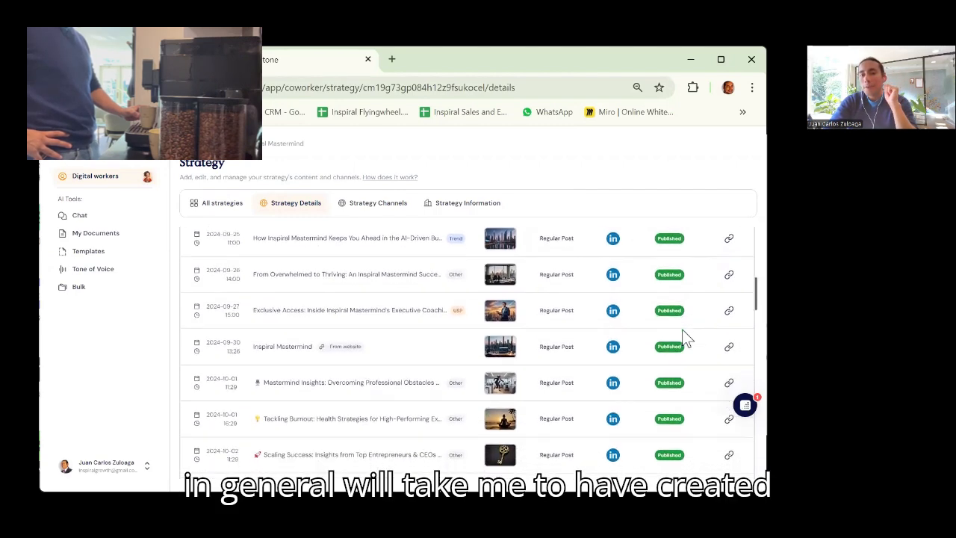
scroll("down", 3)
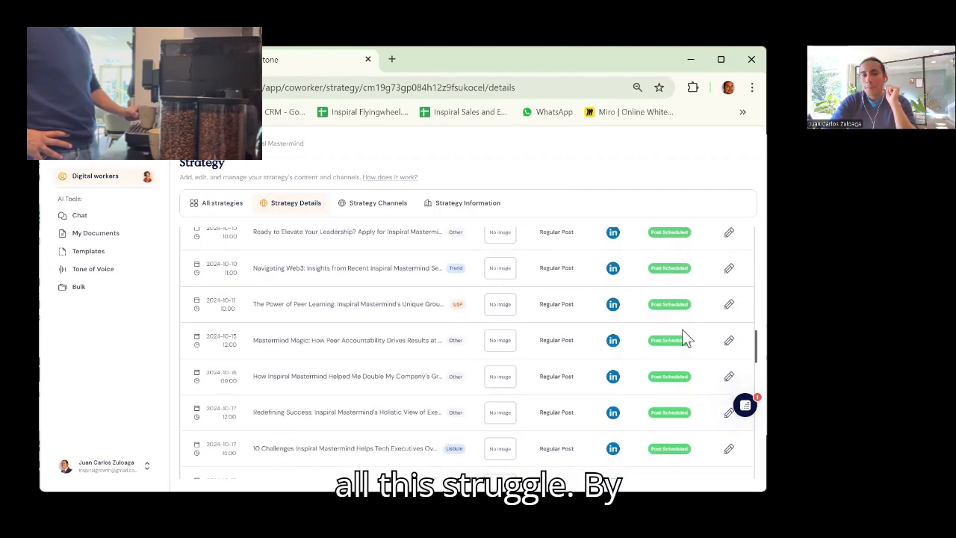
left_click(294, 203)
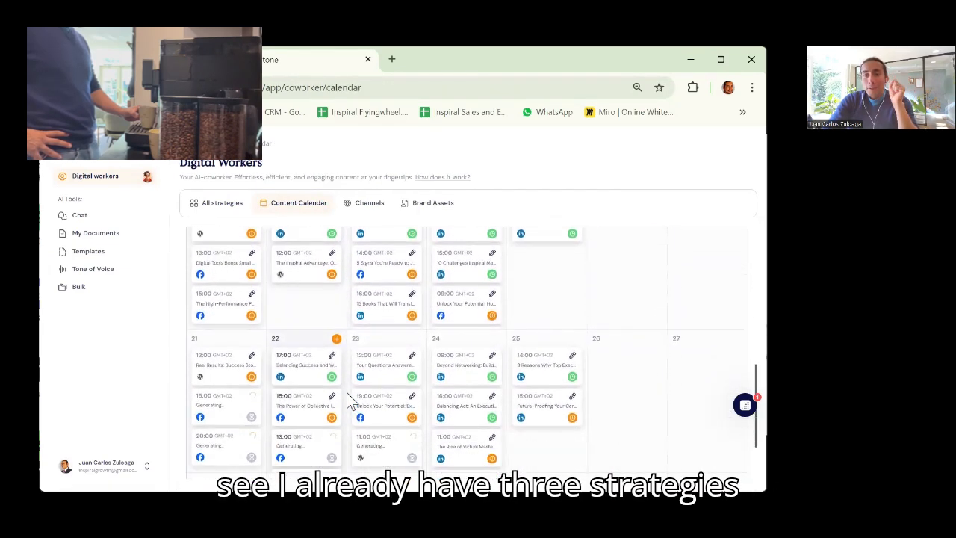
Scroll the content calendar down to the following week's scheduled posts
scroll("down", 3)
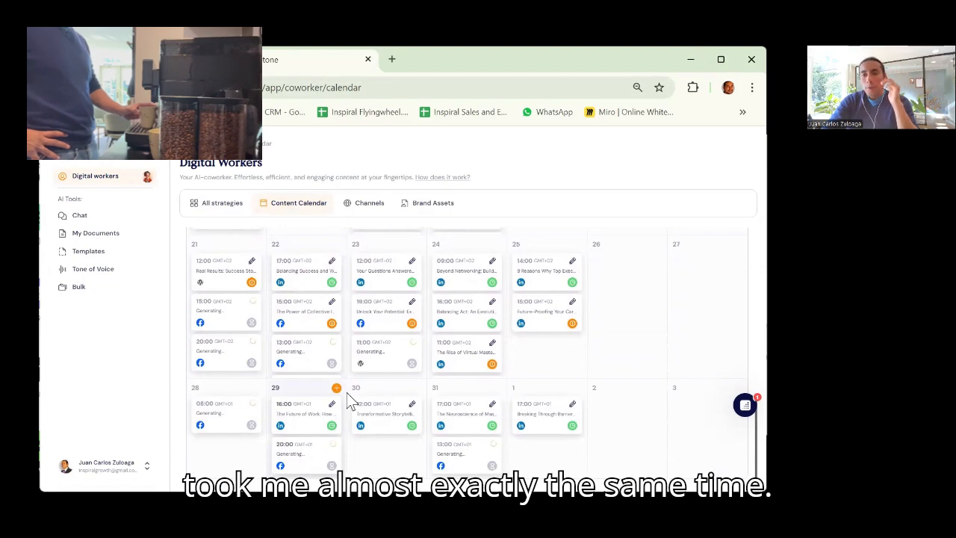